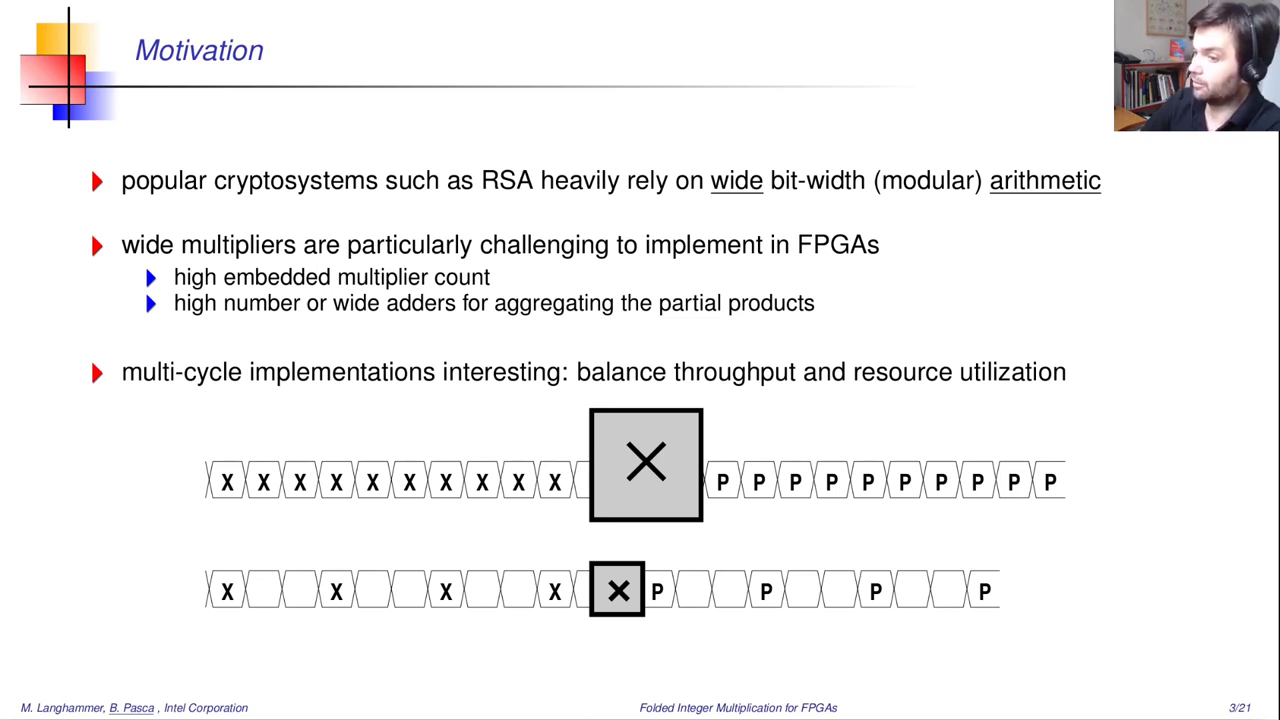
key("Right")
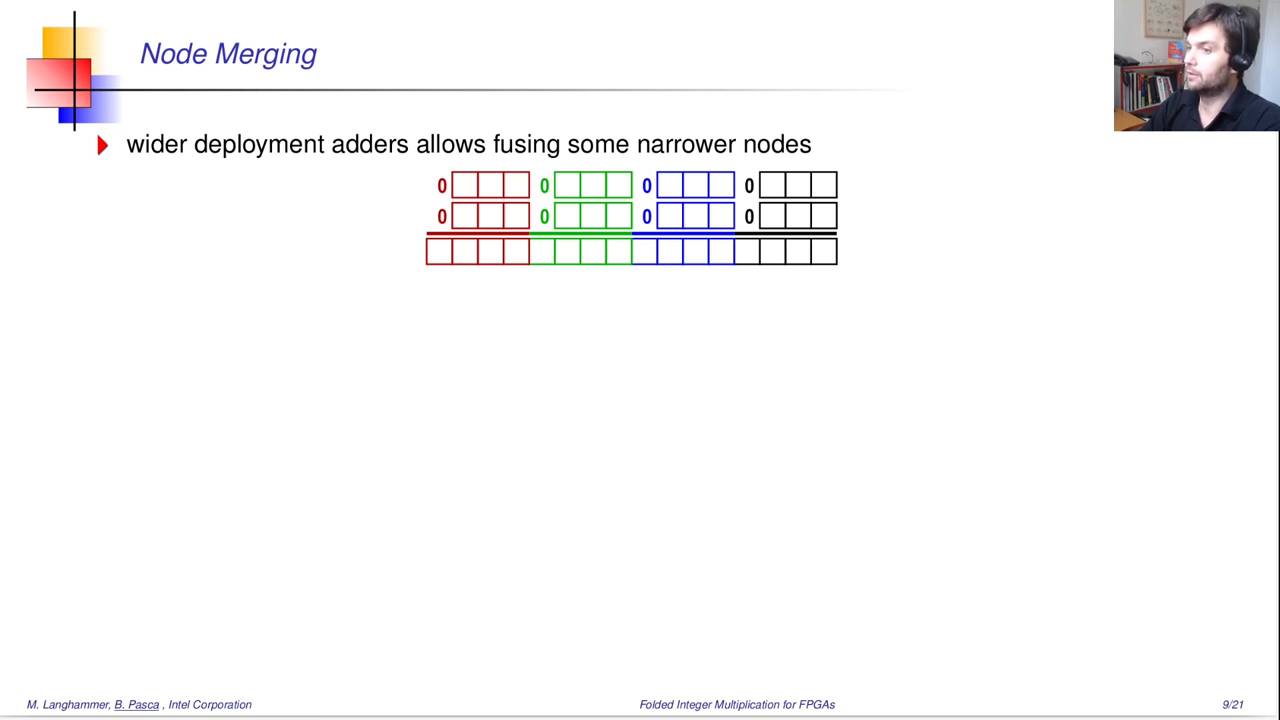
key("right")
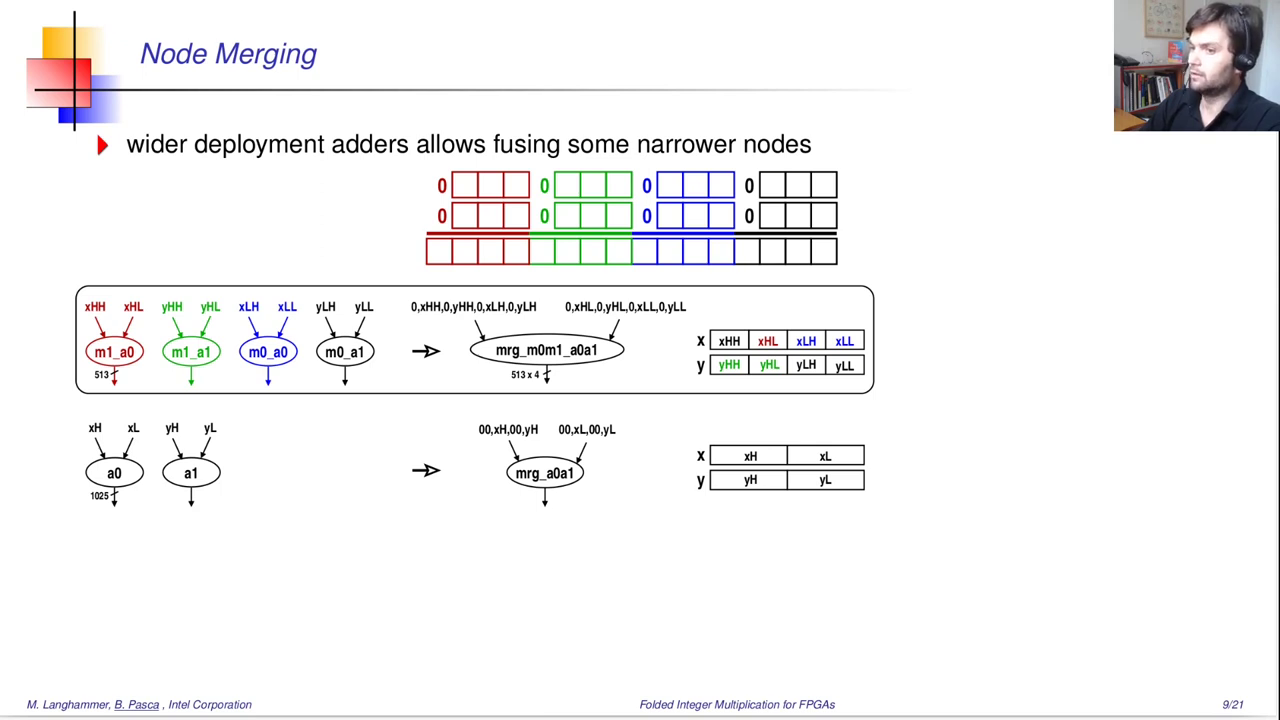
key("right")
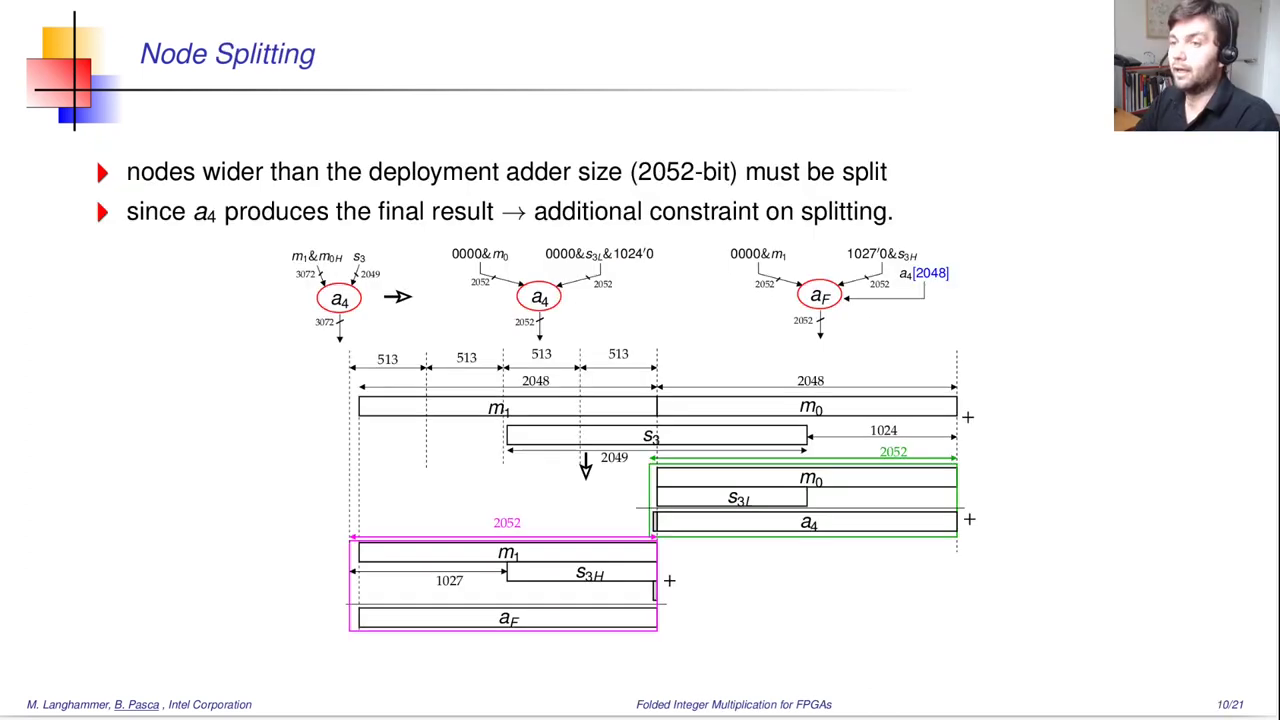